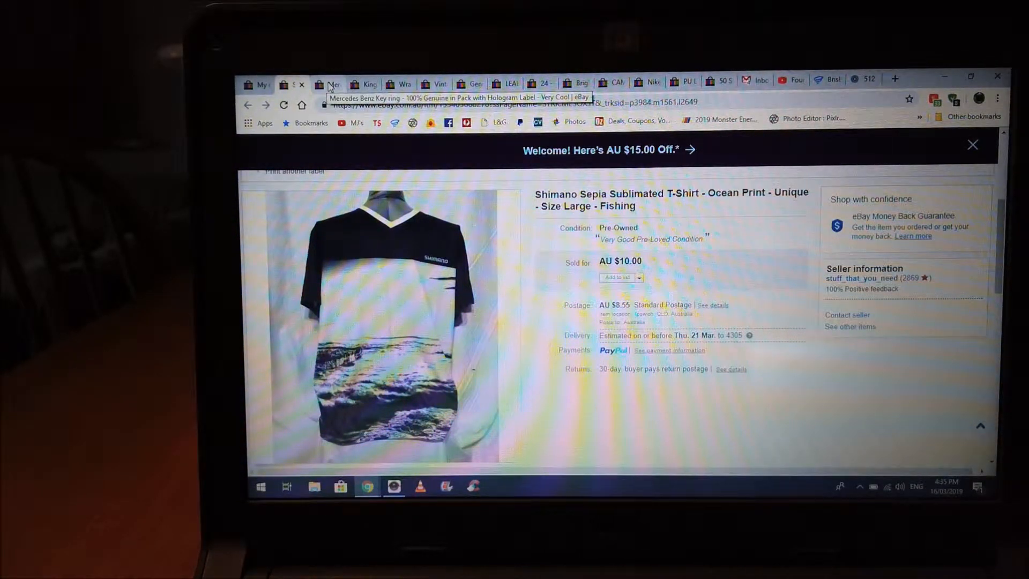
Switch to the Mercedes Benz key ring listing, sold for AU $19.95 with AU $6.20 postage.
left_click(328, 84)
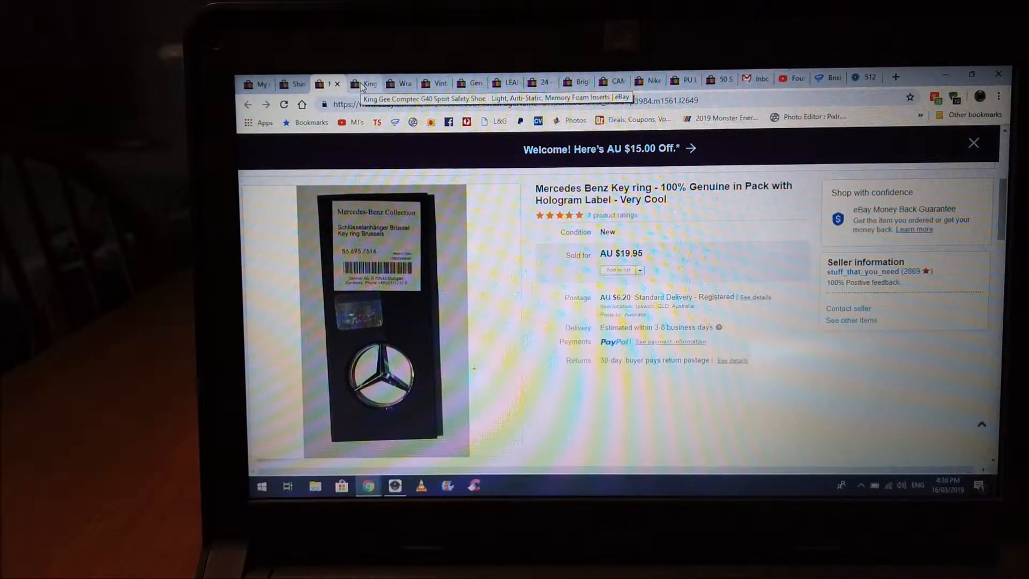
left_click(364, 84)
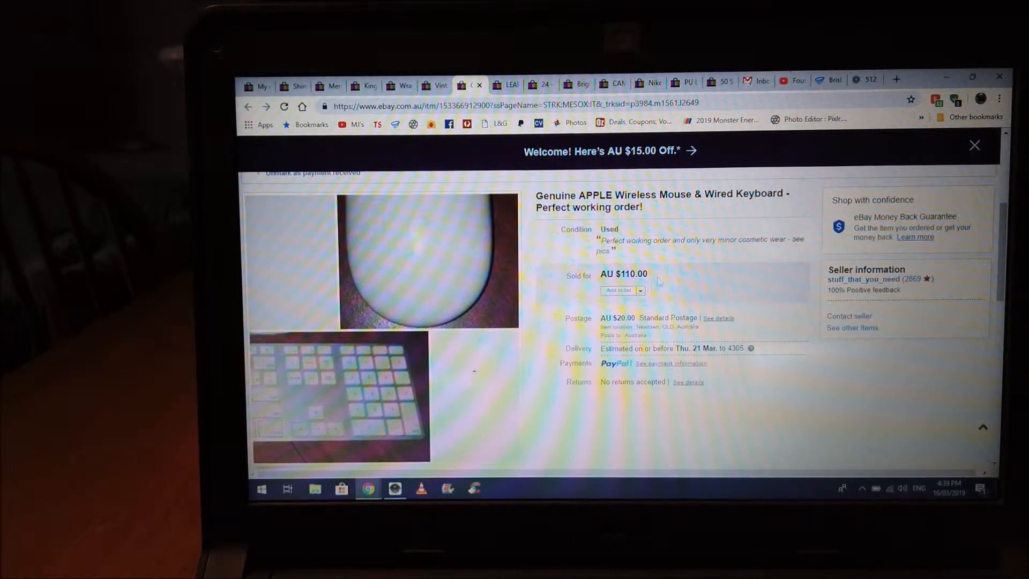
Inspect the Apple Wireless Mouse & Wired Keyboard listing, sold for AU $110.00 with AU $20.00 postage.
double_click(626, 274)
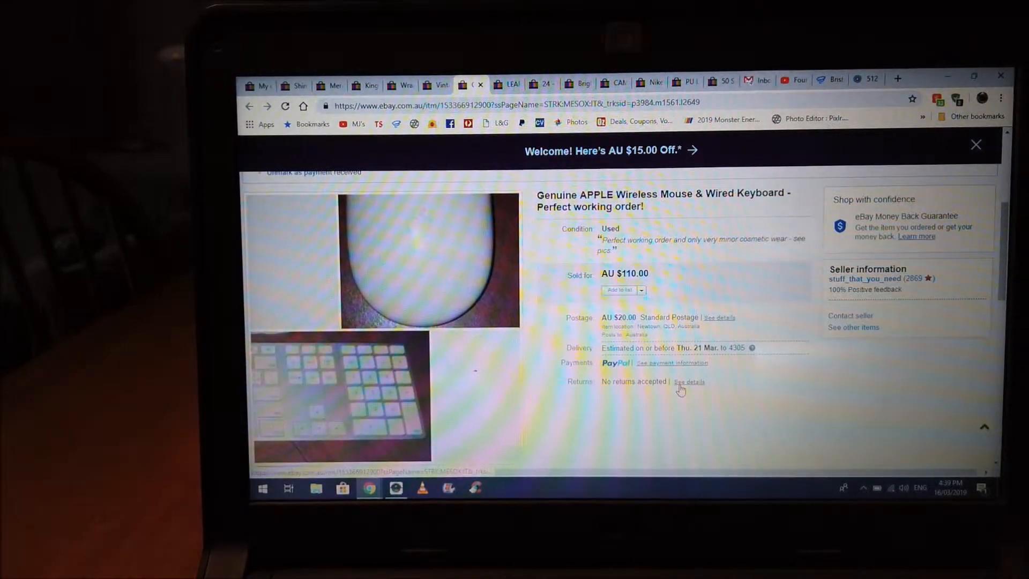
mouse_move(509, 84)
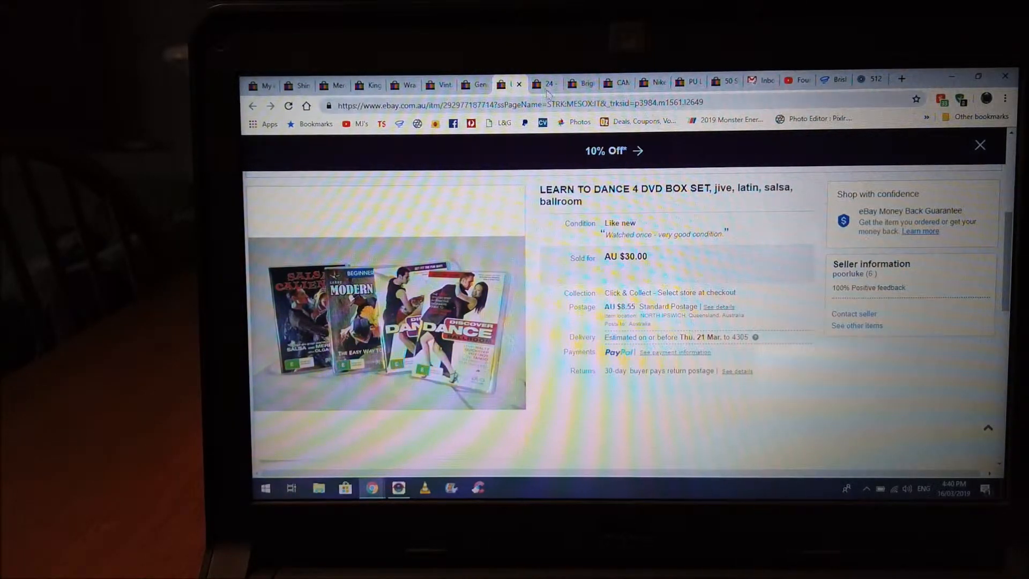
Switch to the 24 Season 7 DVD listing, sold for AU $18.71 with free postage.
left_click(543, 84)
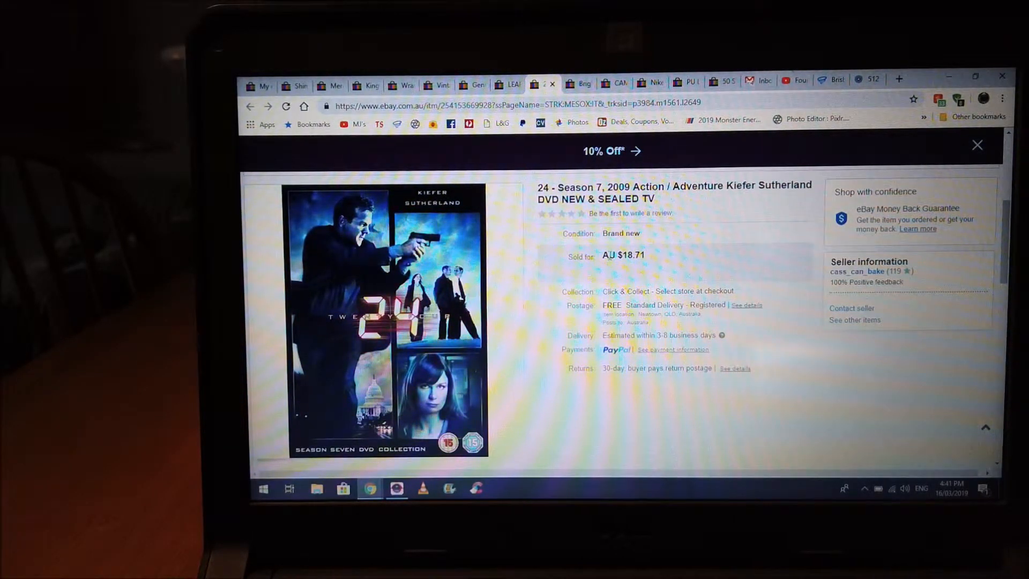
Review the 24 Season 7 listing, then move to the Skechers Gorun Go trainers listing.
double_click(632, 255)
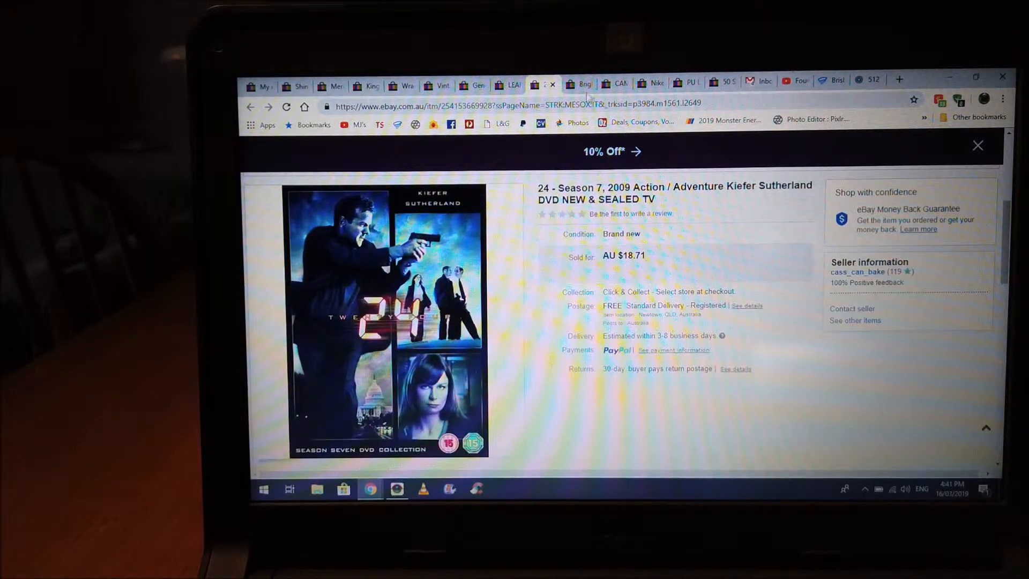
left_click(580, 85)
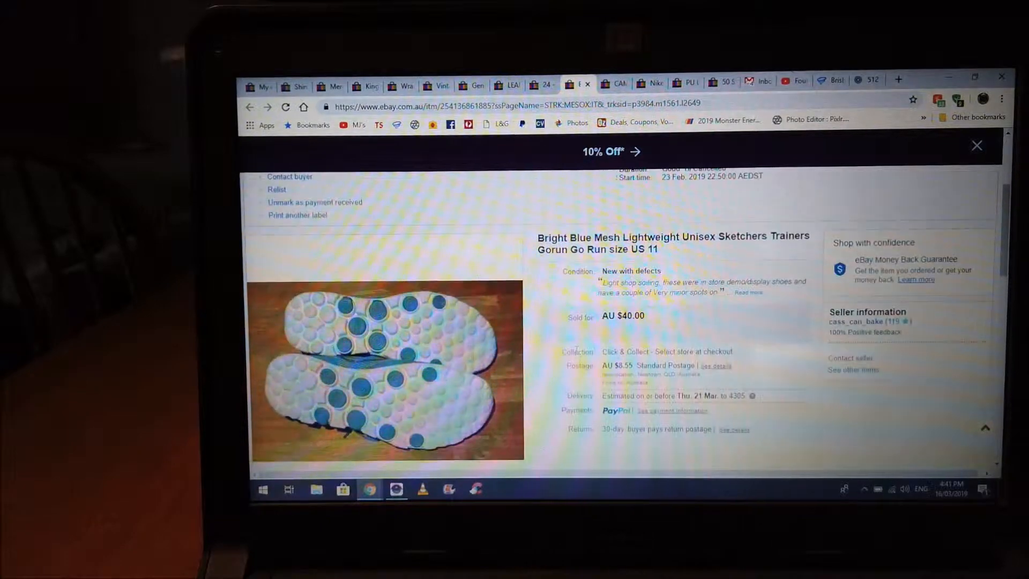
Scroll the Skechers trainers listing to its AU $40.00 price and AU $8.55 postage.
scroll("down", 3)
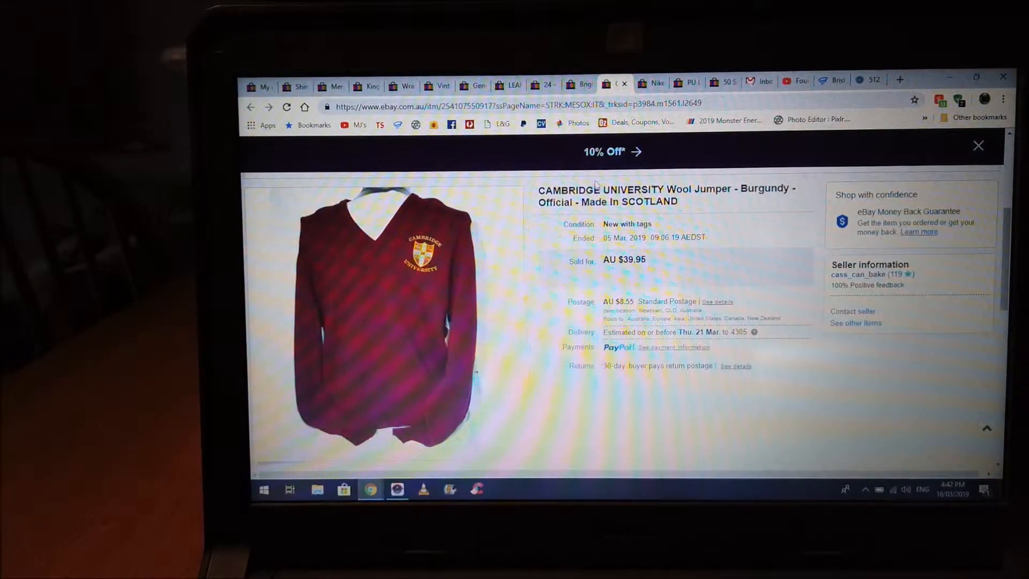
View the Cambridge jumper's Lyle & Scott label photo, then move to the Nike T-shirt listing.
scroll("down", 3)
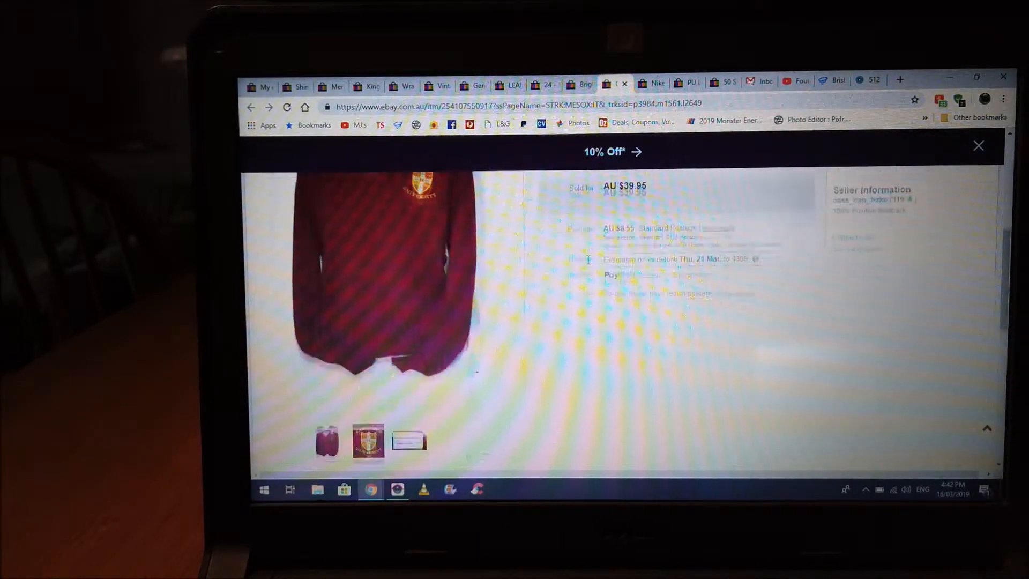
left_click(409, 452)
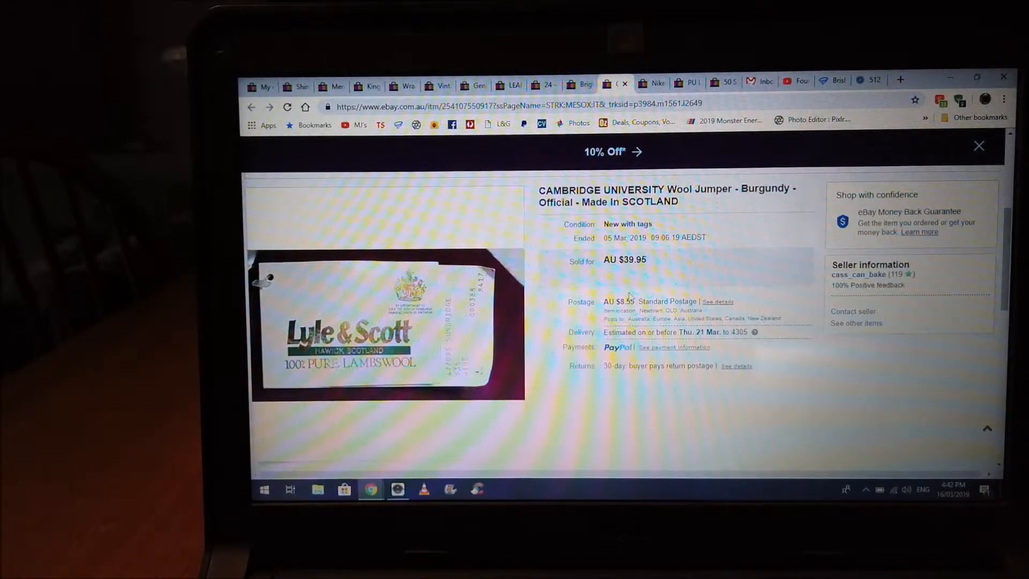
scroll("down", 3)
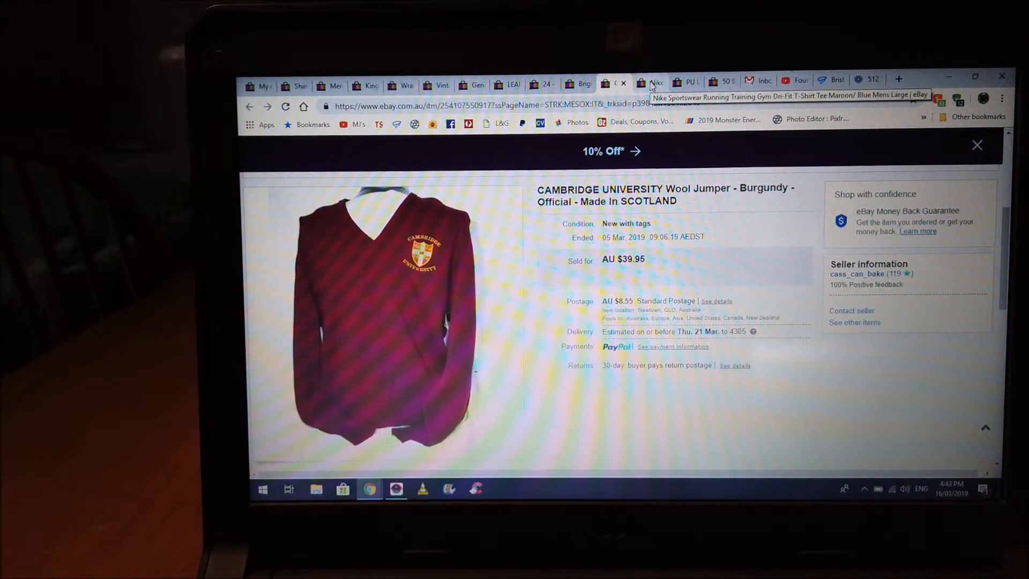
left_click(649, 81)
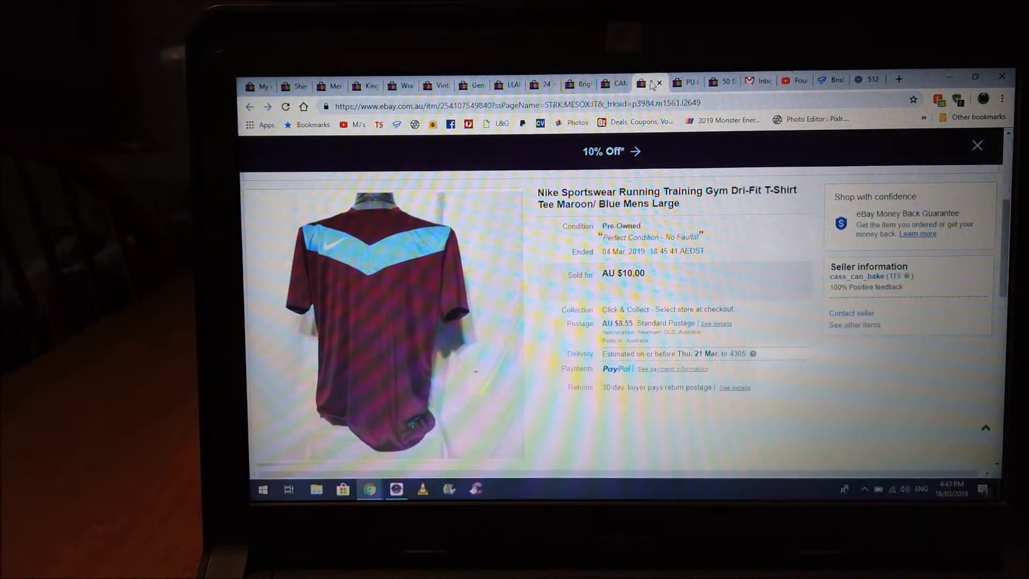